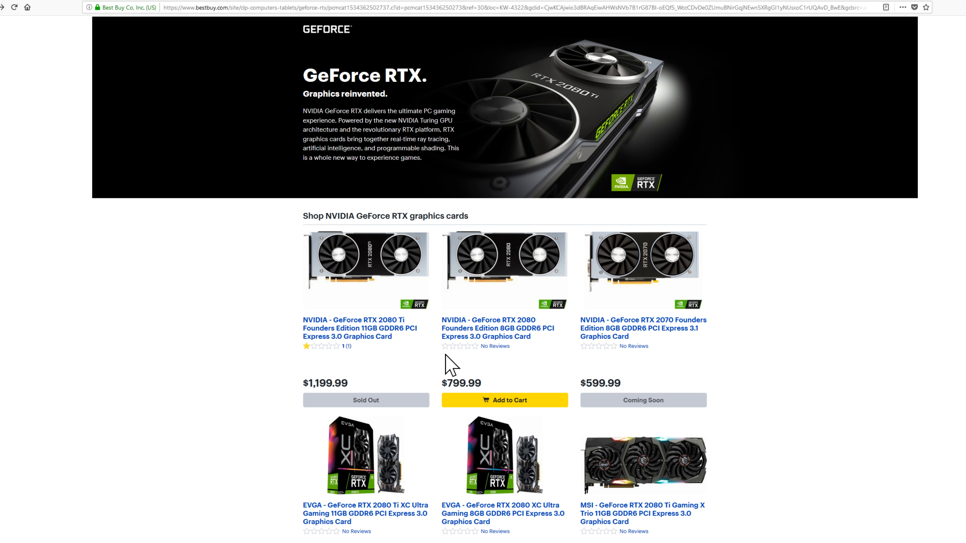
Choose the NVIDIA GeForce RTX 2080 Founders Edition 8GB card ($799.99) from the RTX listing
scroll(down, 3)
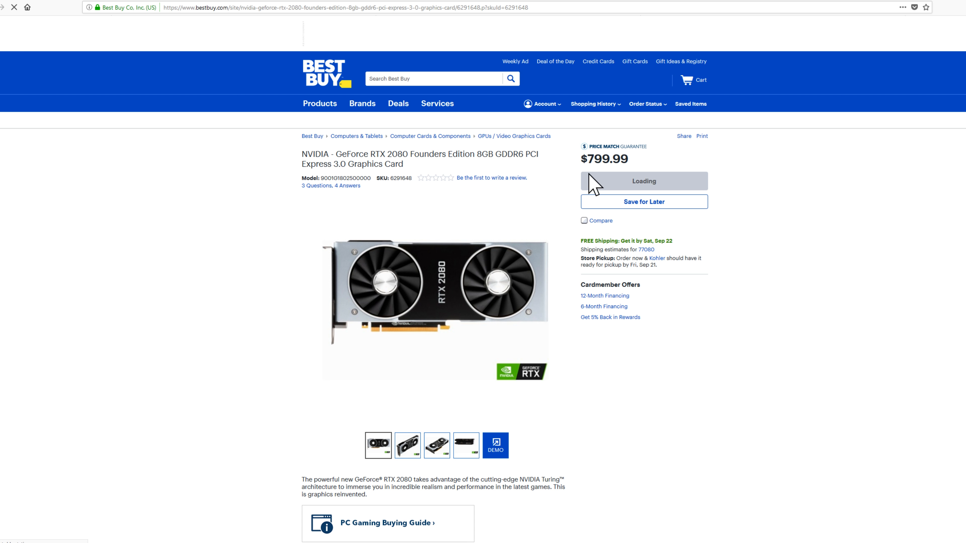
click(496, 445)
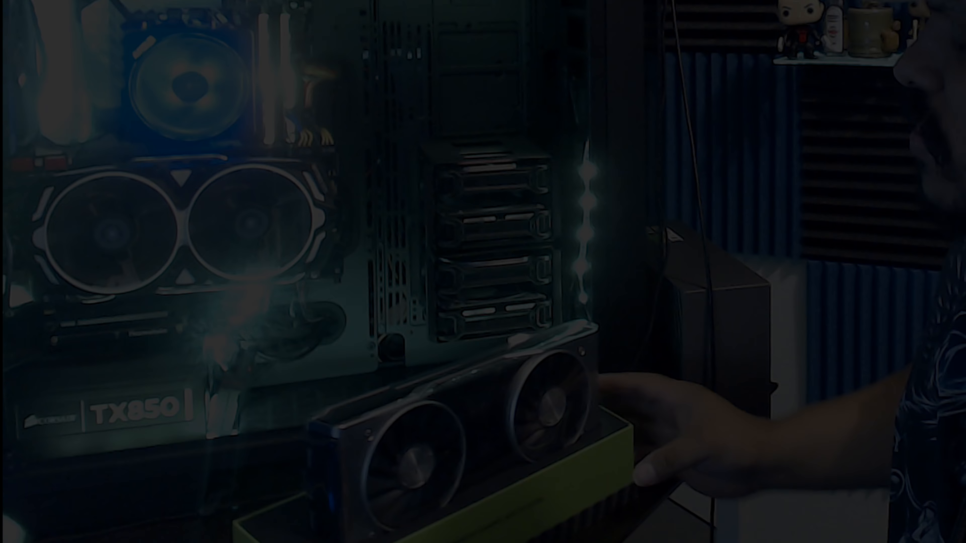